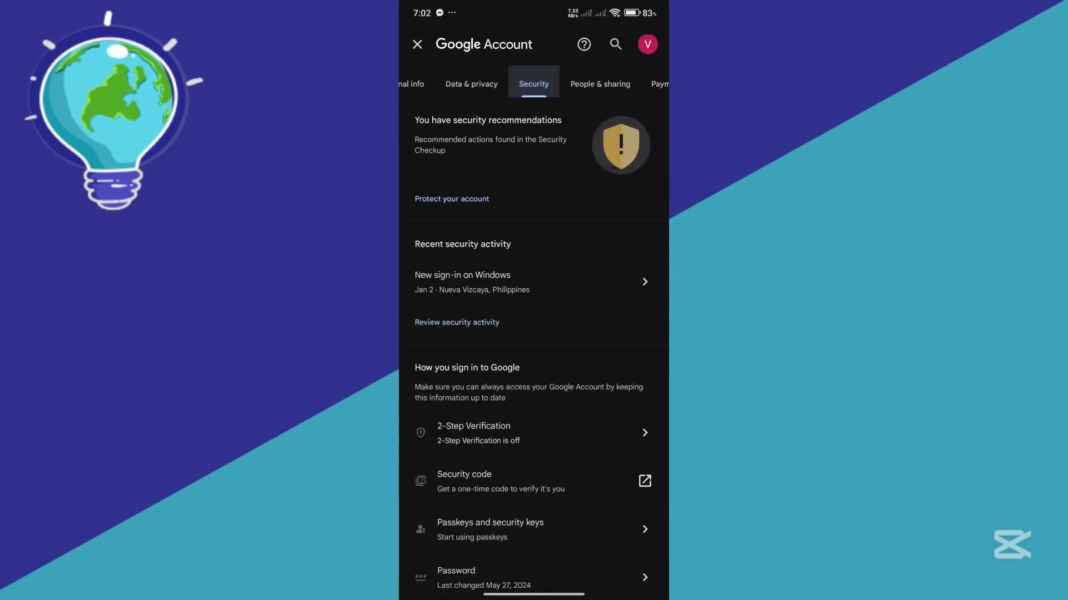
- Open the 2-Step Verification settings from the Security section
{"action": "scroll", "scroll_direction": "down", "scroll_amount": 3}
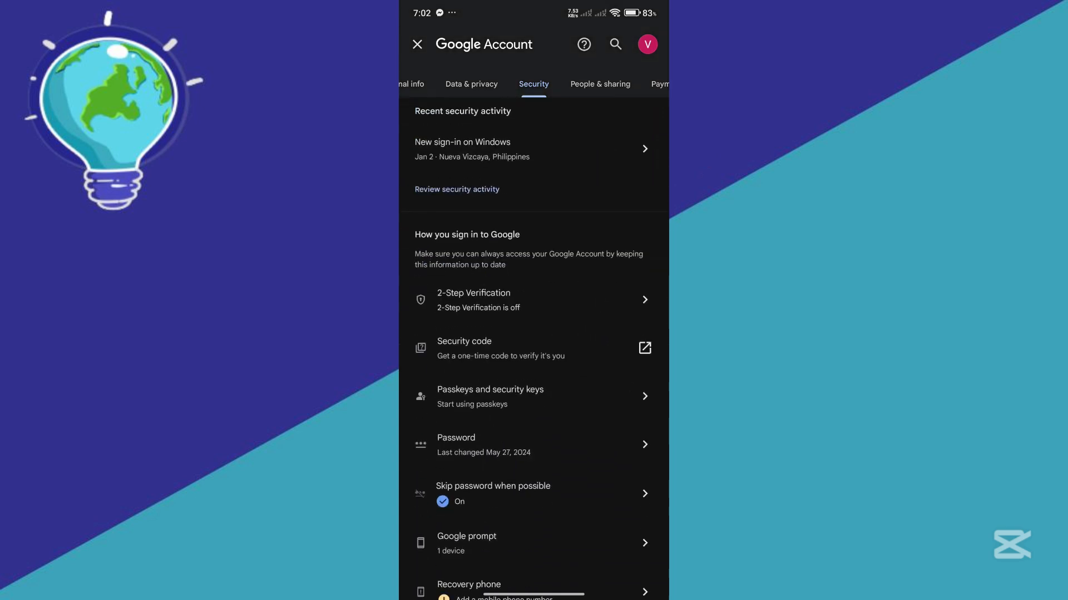
{"action": "left_click", "coordinate": [499, 300]}
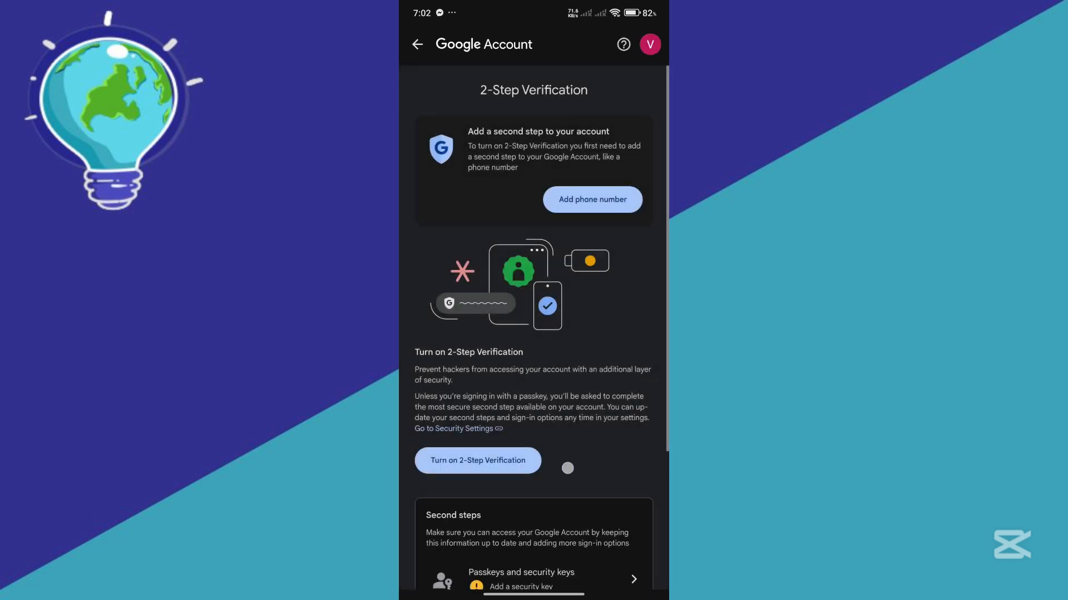
- Open the Authenticator option under Second steps
{"action": "scroll", "scroll_direction": "down", "scroll_amount": 3}
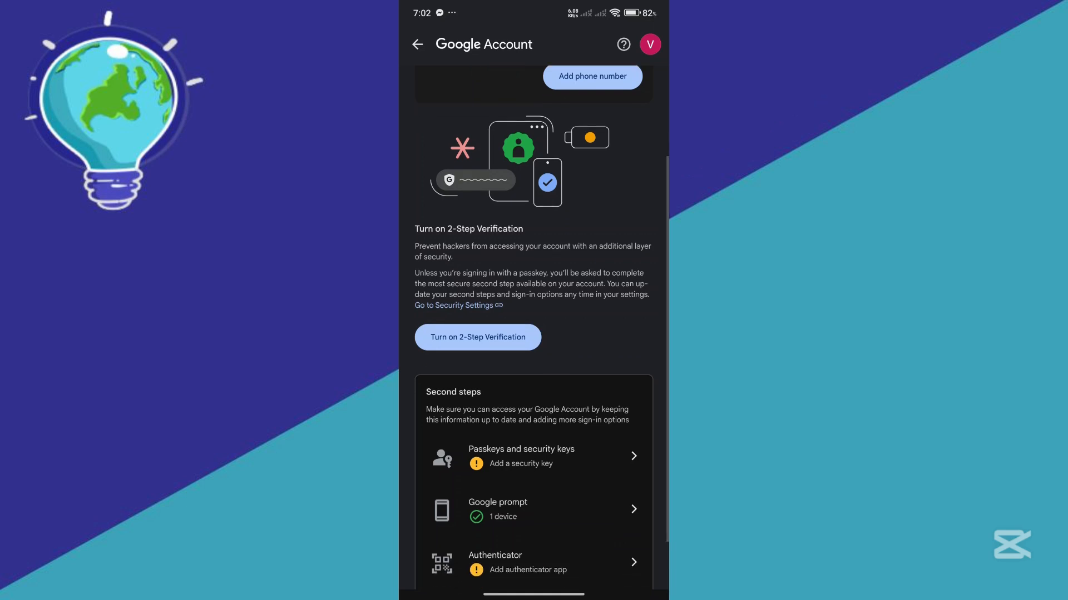
{"action": "scroll", "scroll_direction": "down", "scroll_amount": 3}
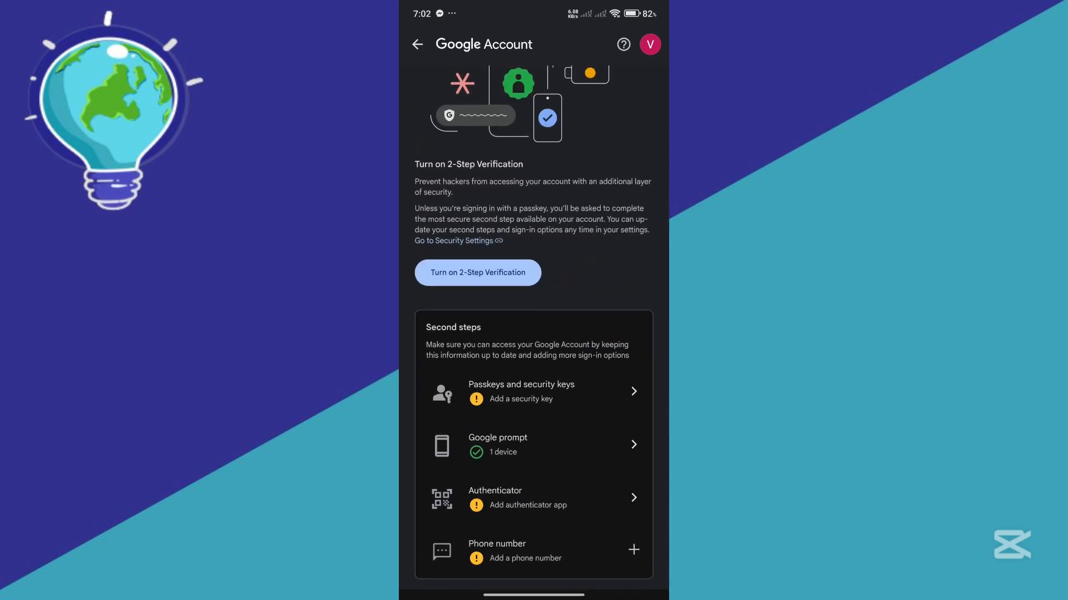
{"action": "left_click", "coordinate": [518, 498]}
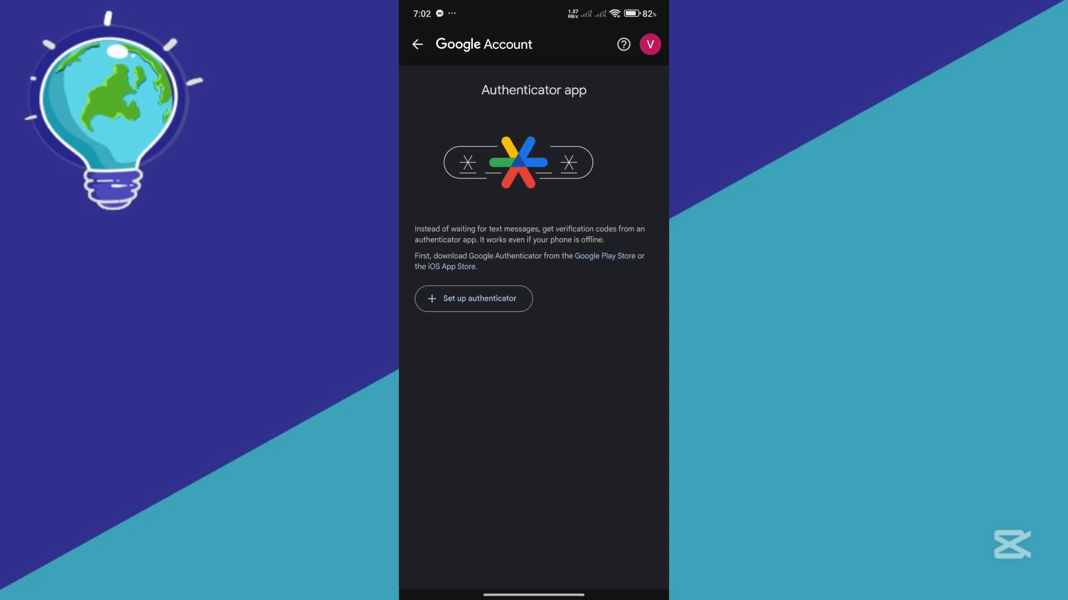
- Start authenticator setup, copy the displayed setup key, and close the setup panel
{"action": "left_click", "coordinate": [473, 299]}
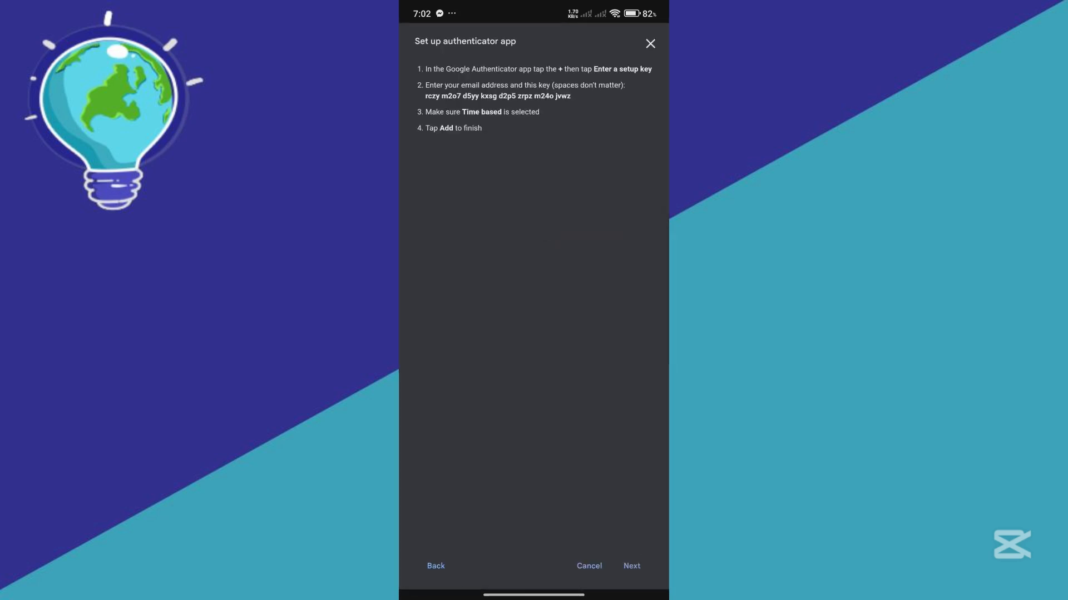
{"action": "double_click", "coordinate": [563, 96]}
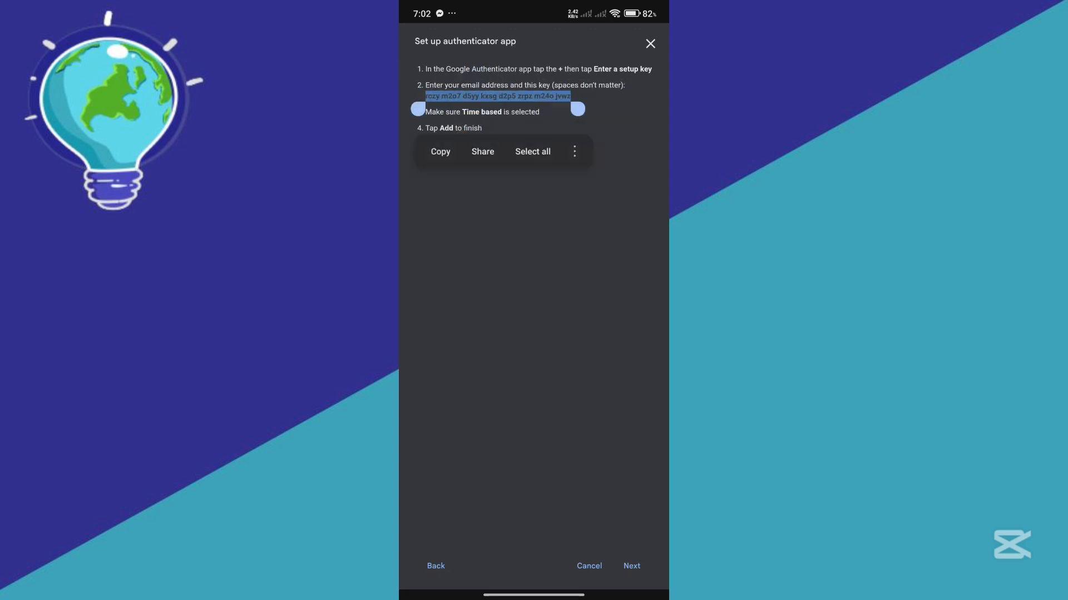
{"action": "left_click", "coordinate": [650, 43]}
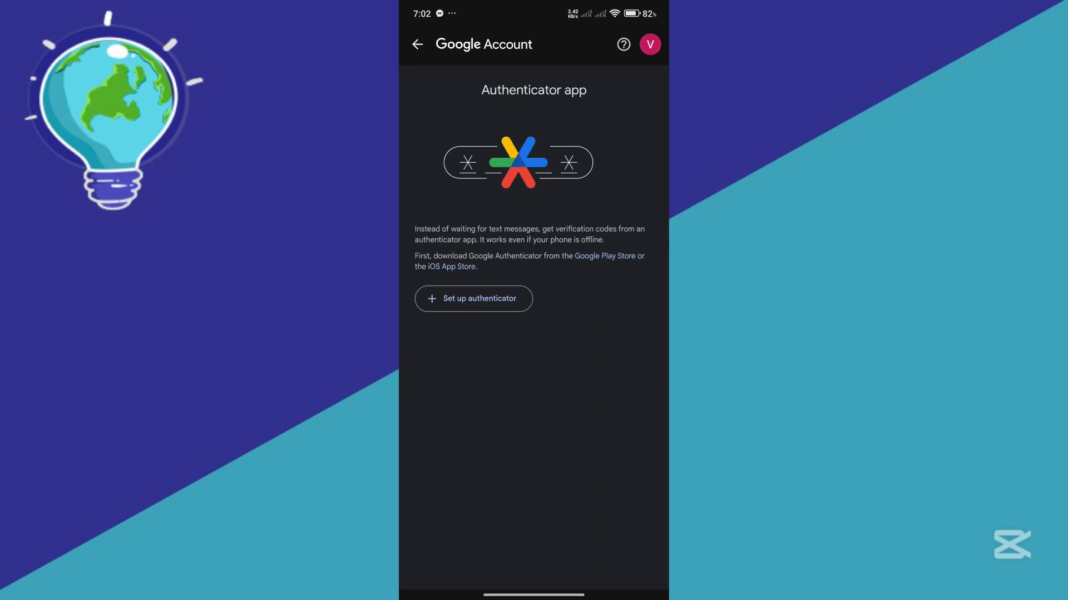
{"action": "left_click", "coordinate": [417, 44]}
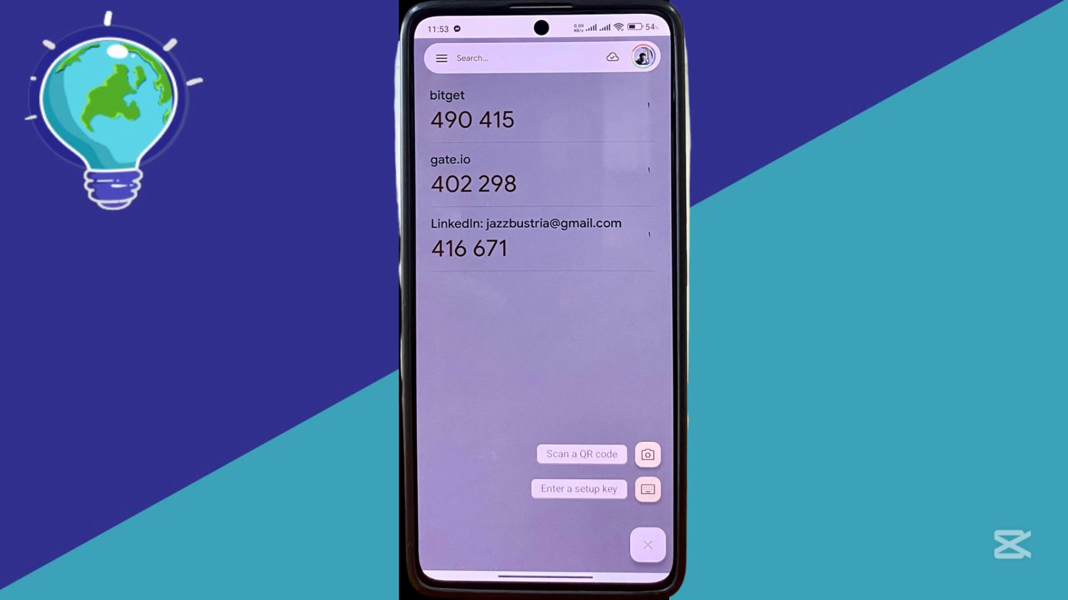
- Start adding a new Authenticator account via 'Enter a setup key'
{"action": "left_click", "coordinate": [578, 489]}
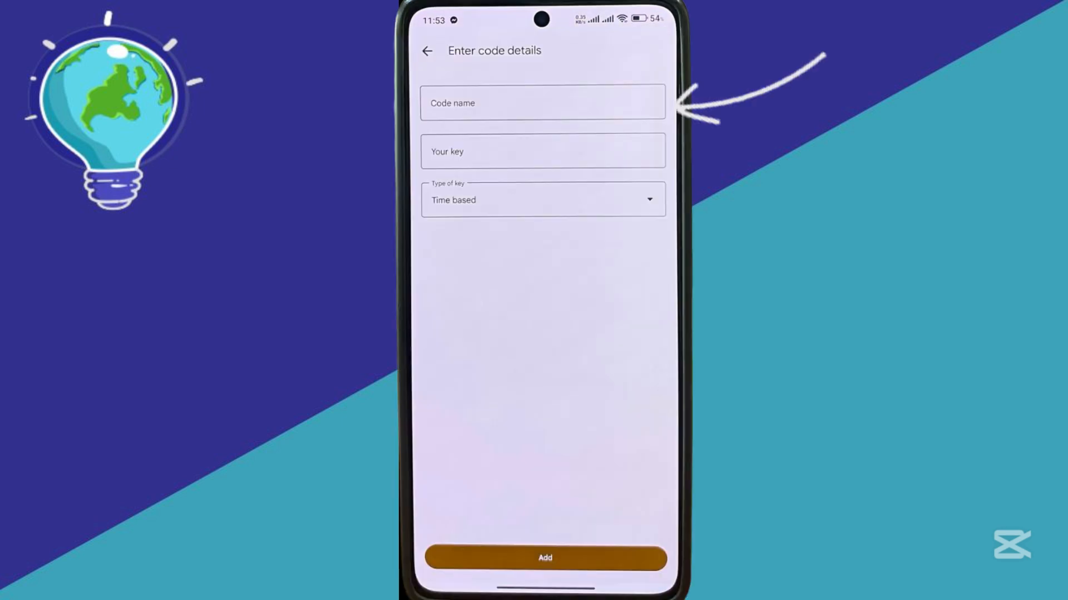